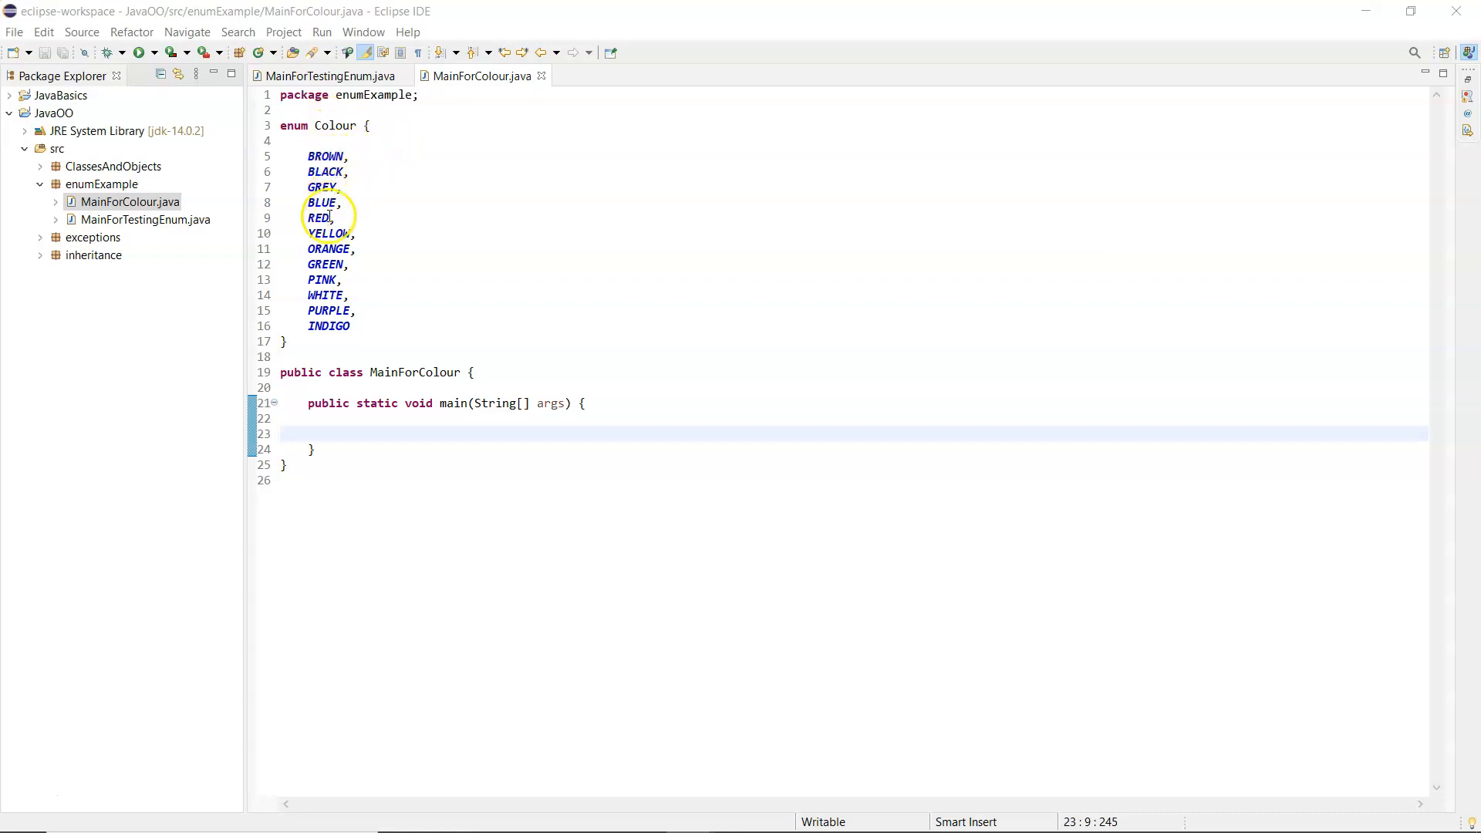
mouse_move(376, 337)
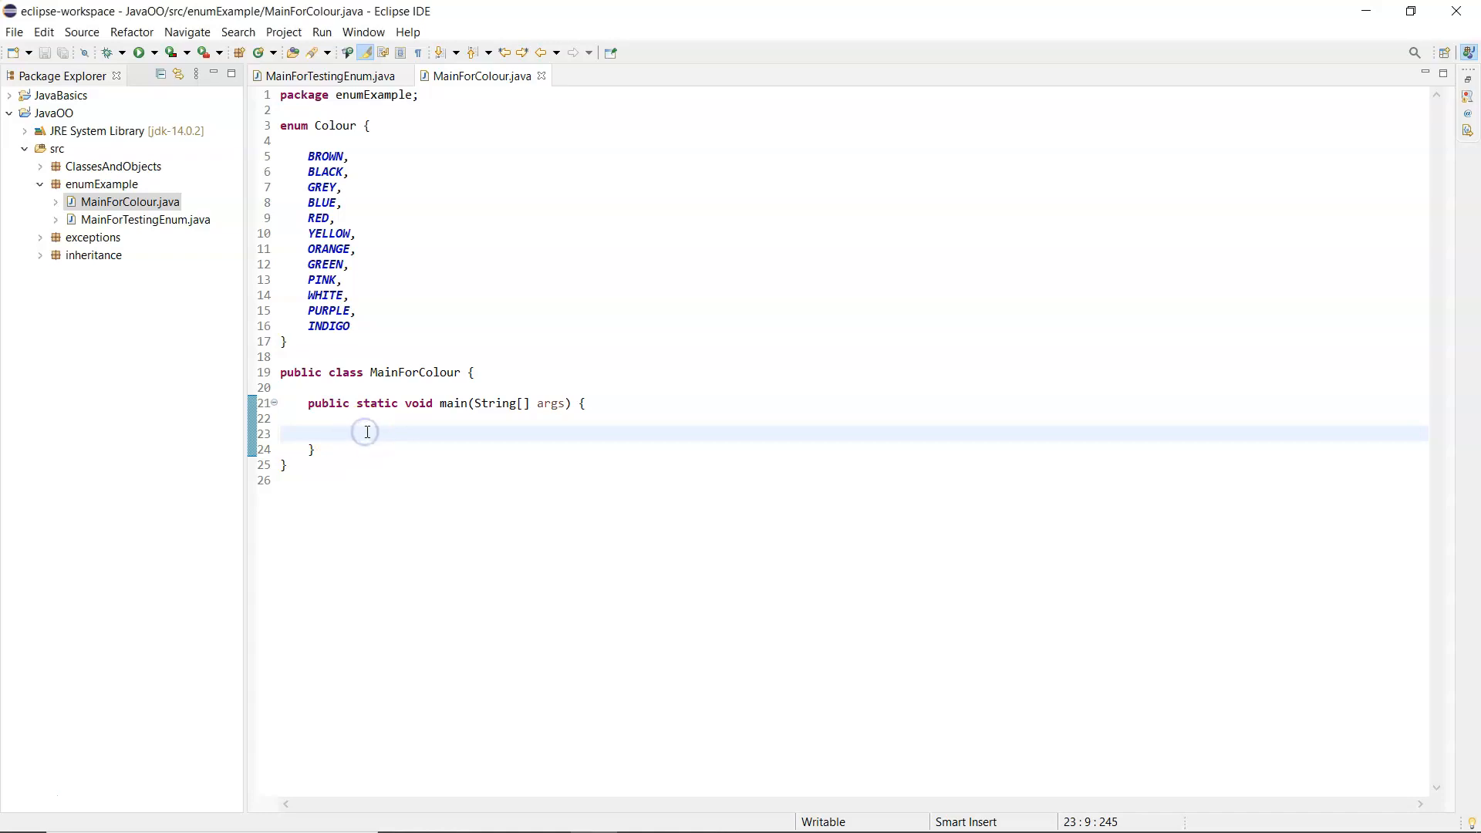
Write the for-each header for (Colour c : Colour.values()) { inside main
click(367, 432)
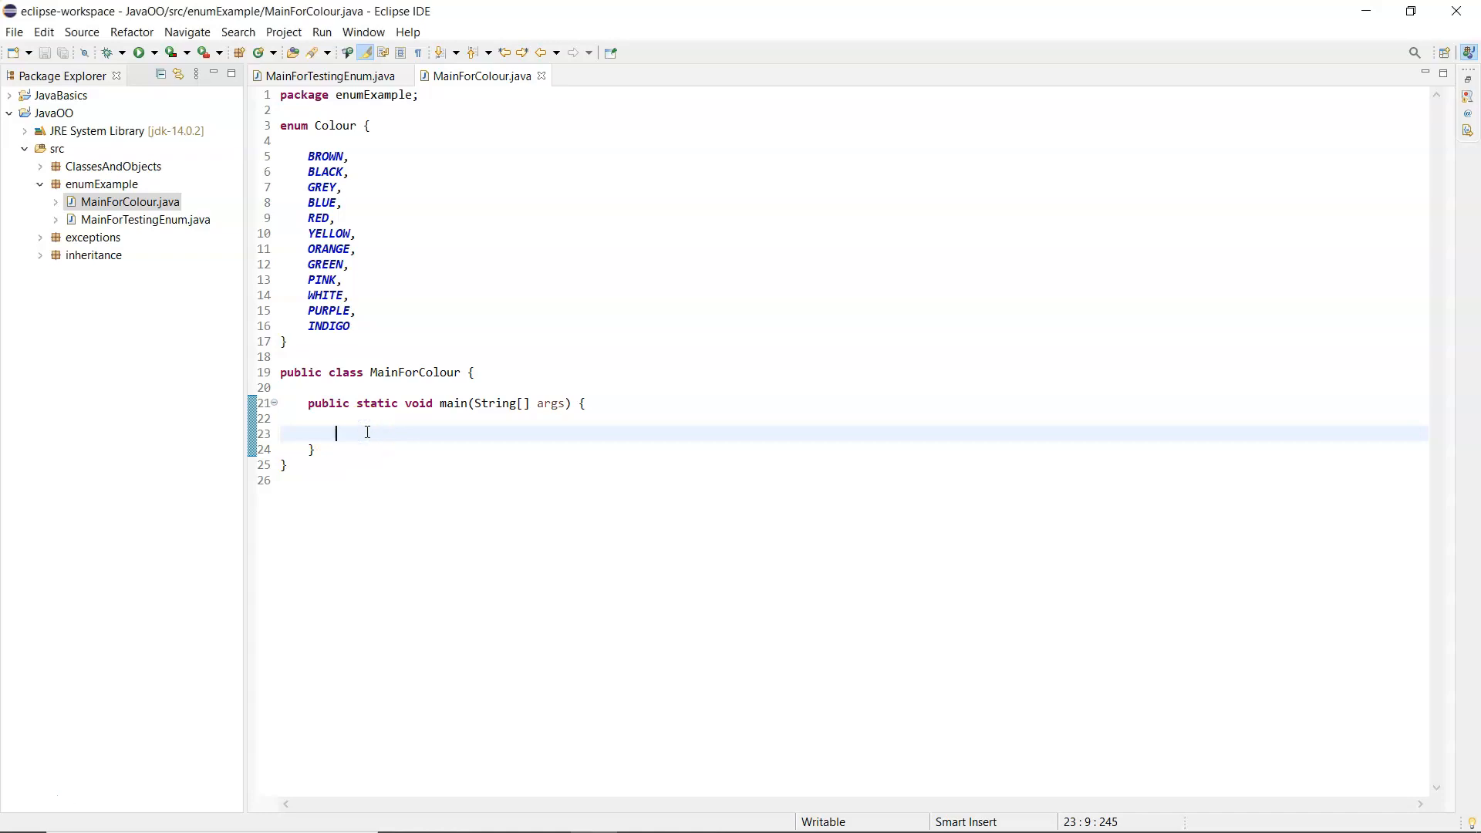
text(for)
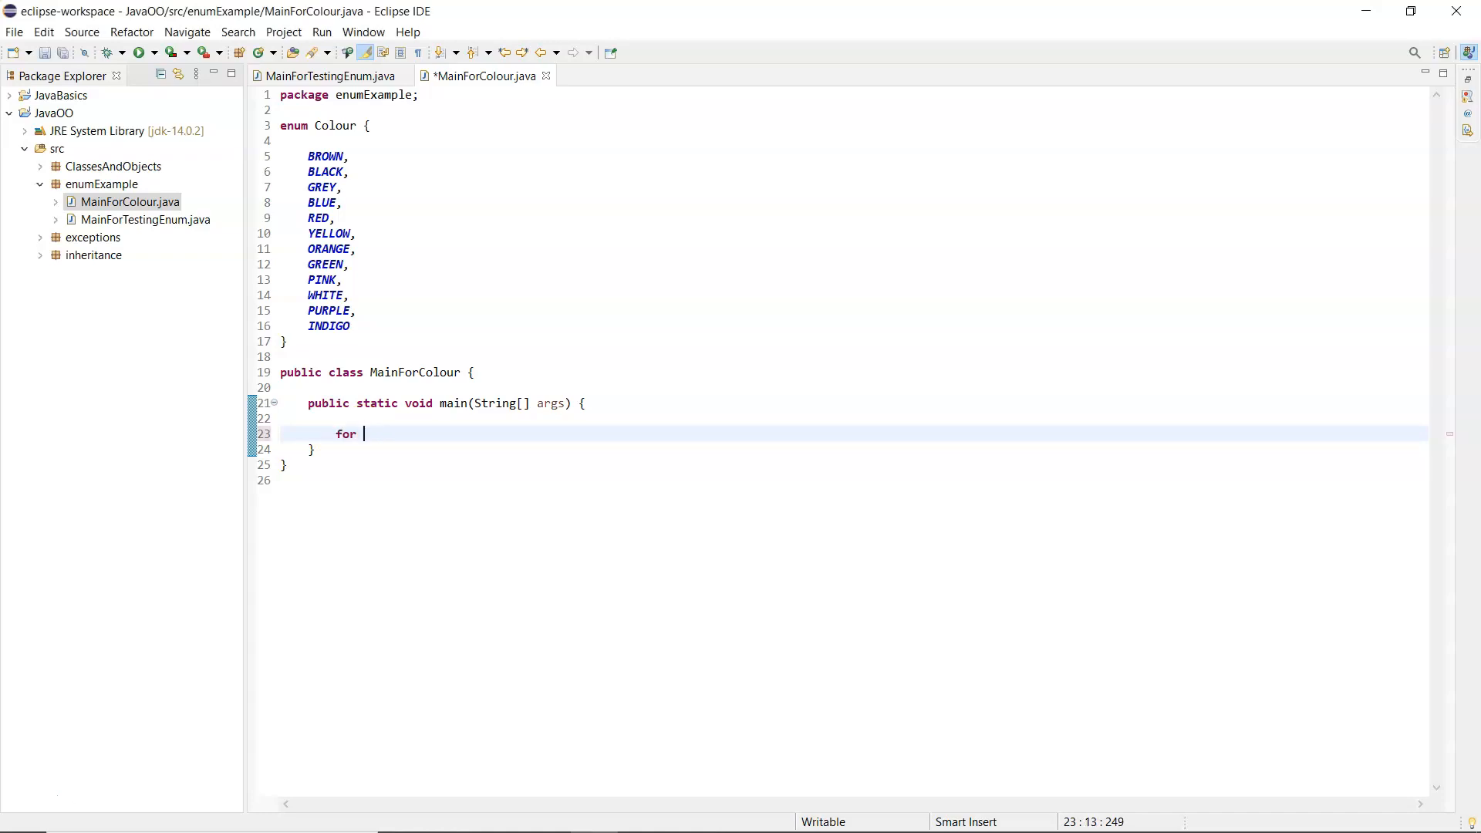
text(()
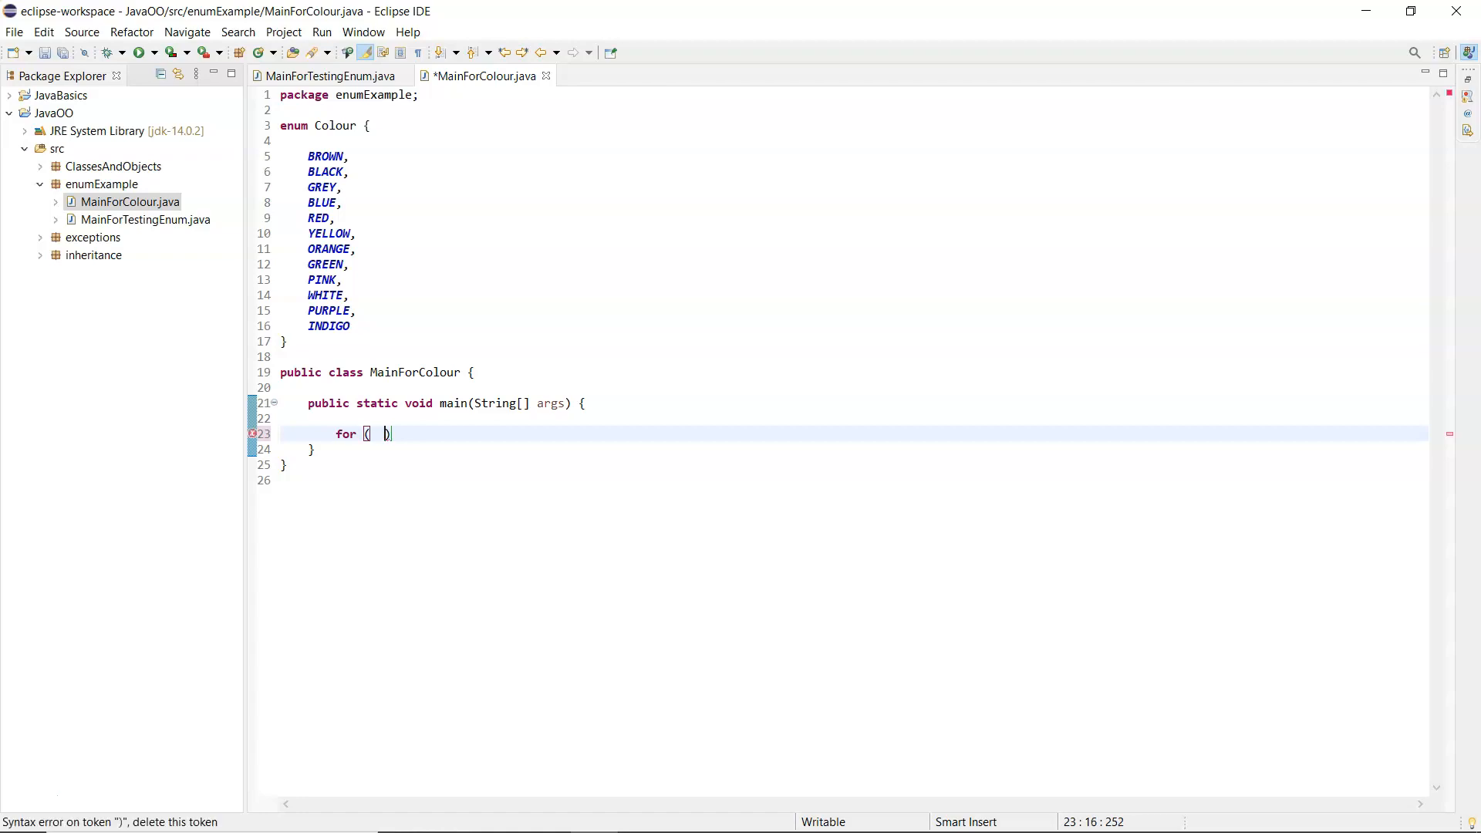
text(:)
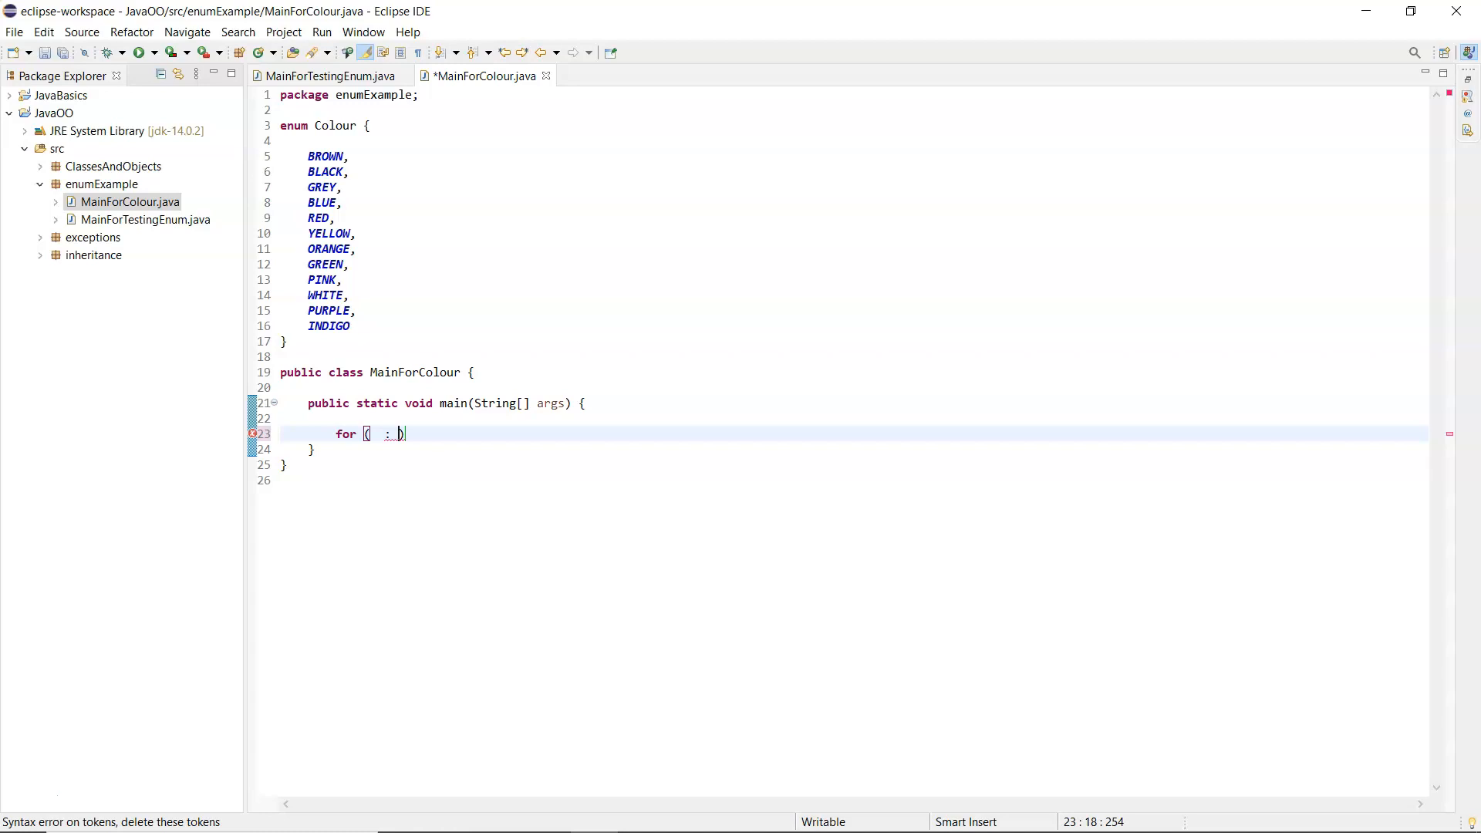
text(Colour)
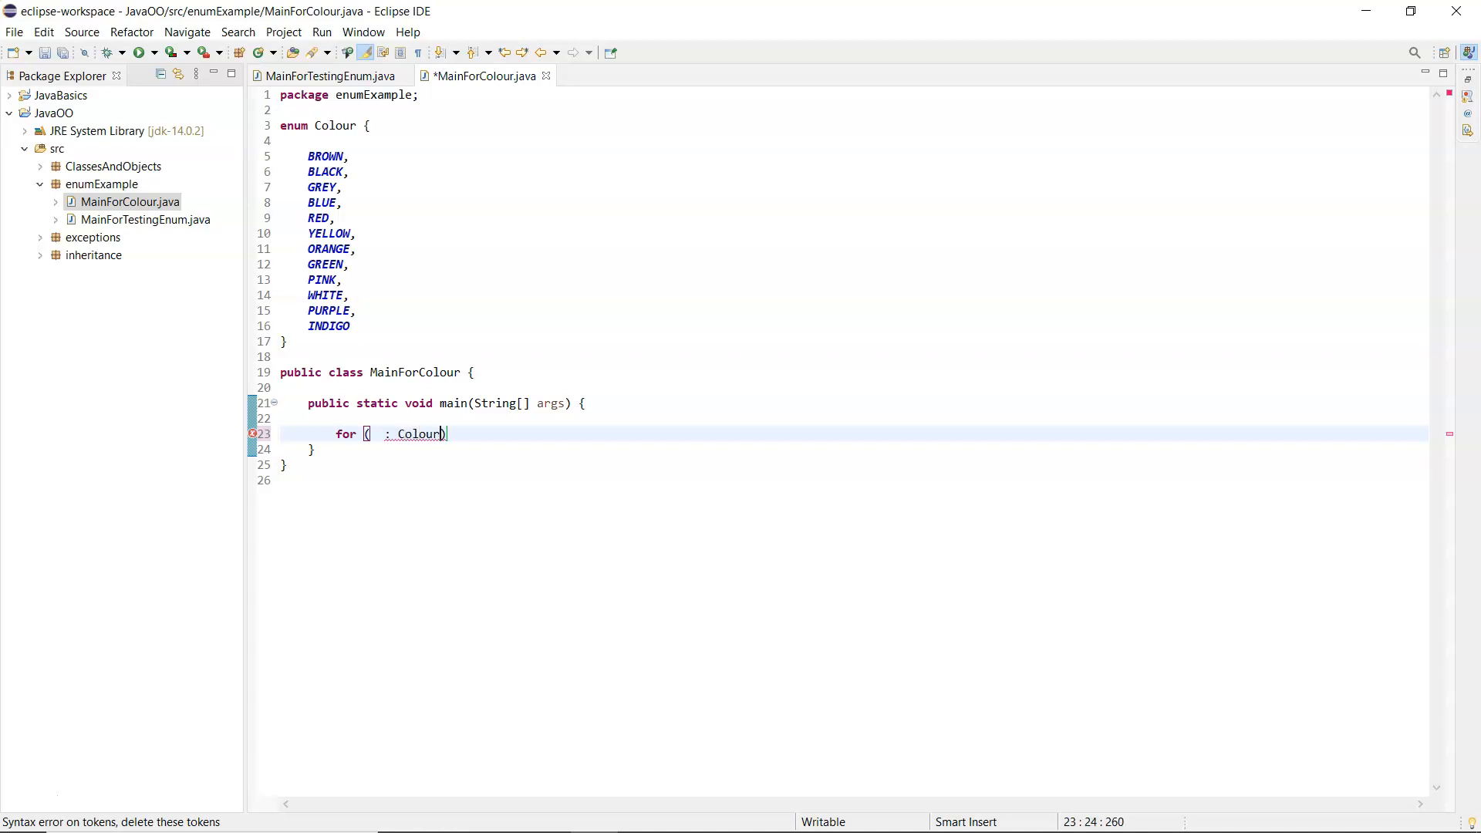
text(.v)
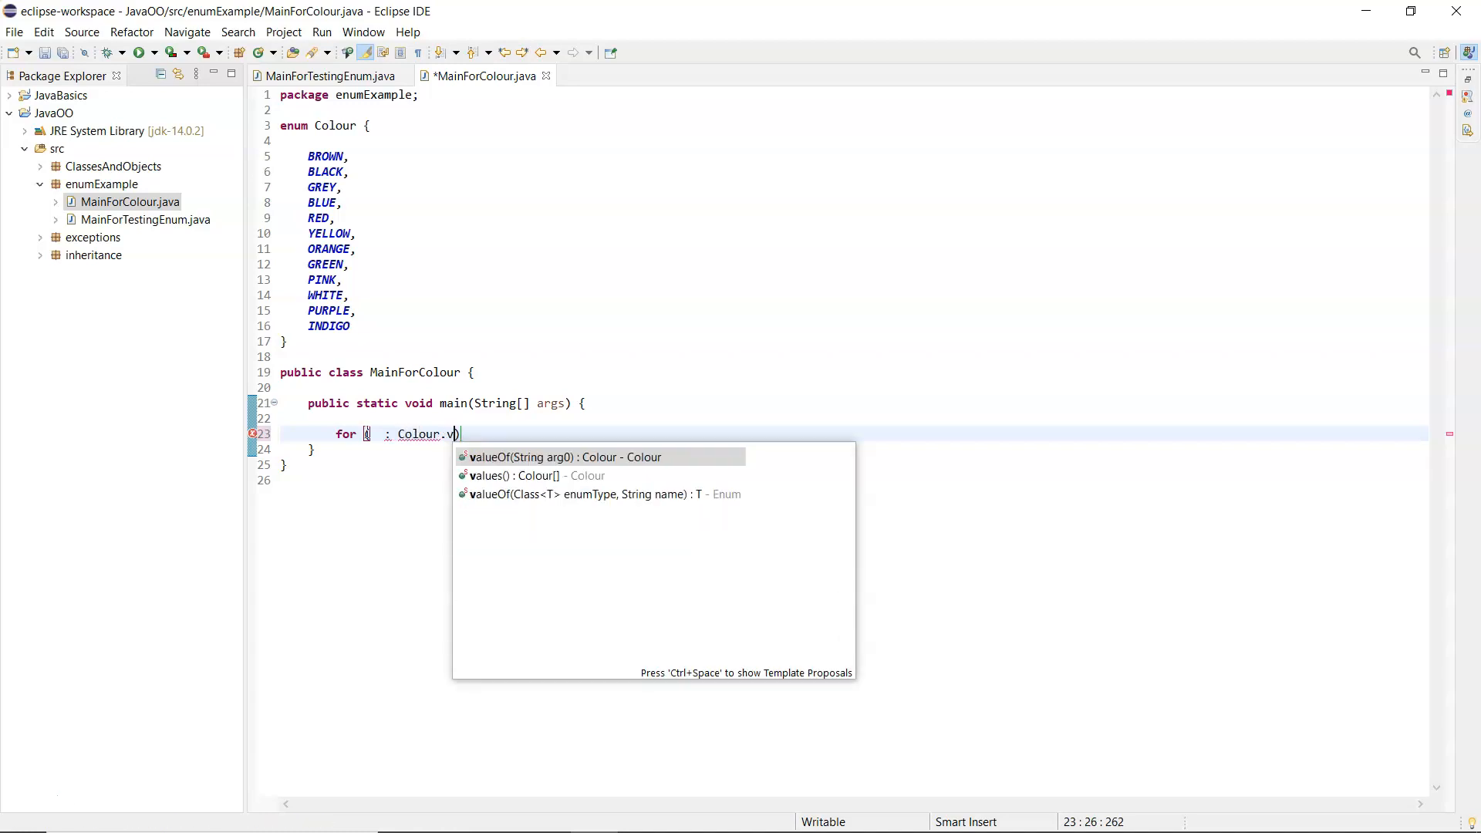
mouse_move(490, 475)
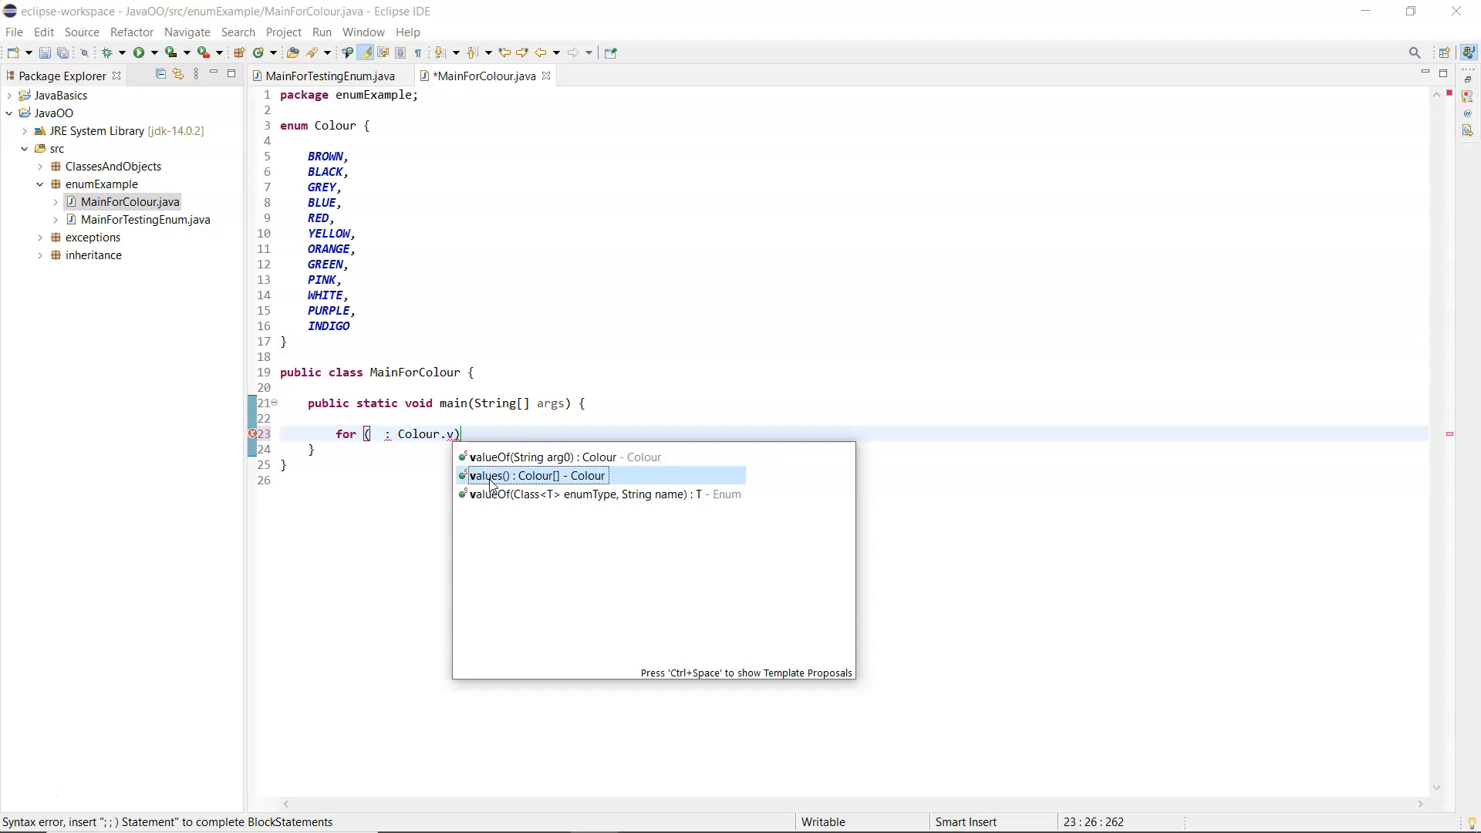
mouse_move(548, 494)
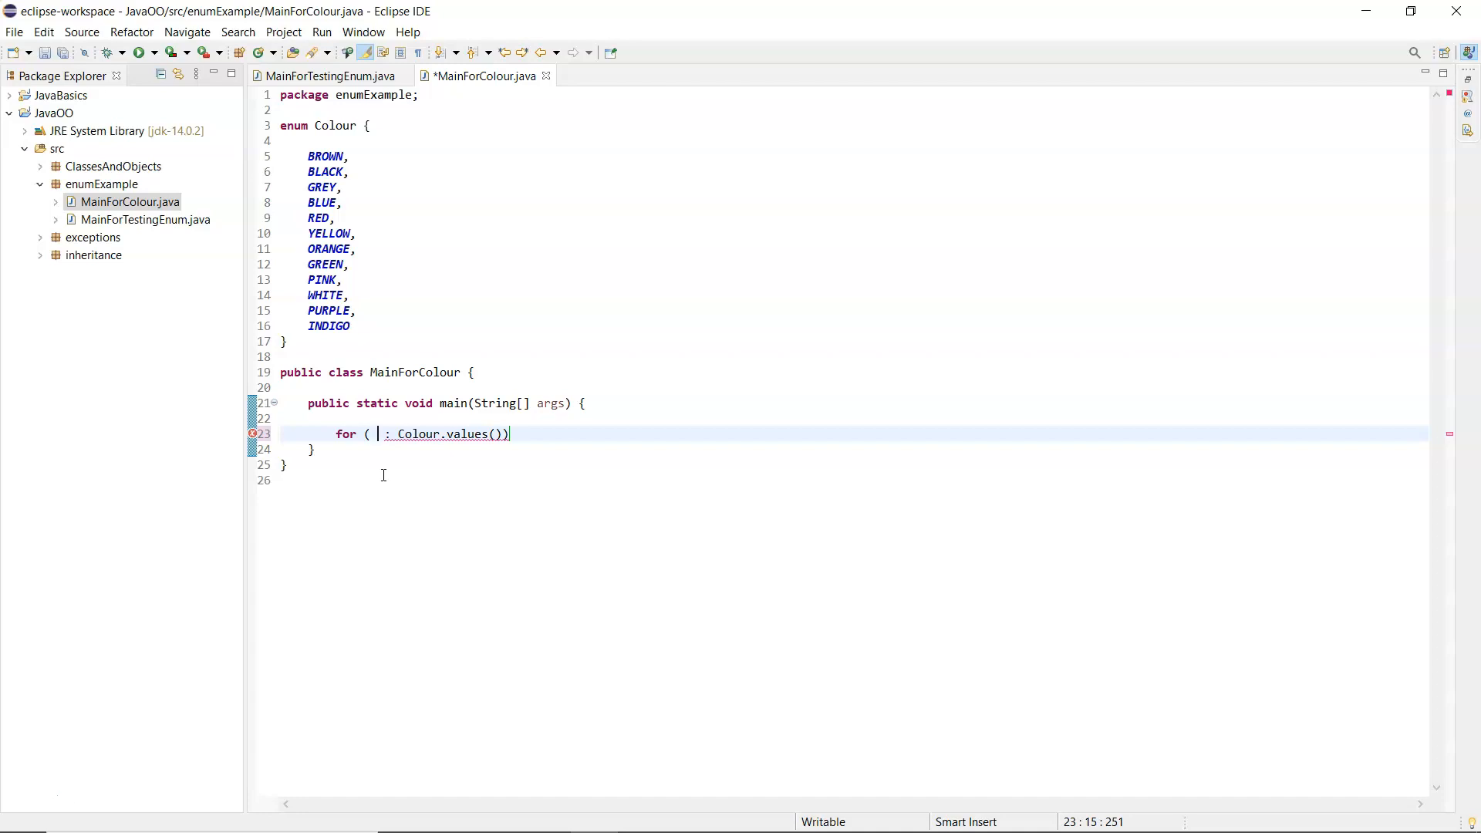
text(Colour)
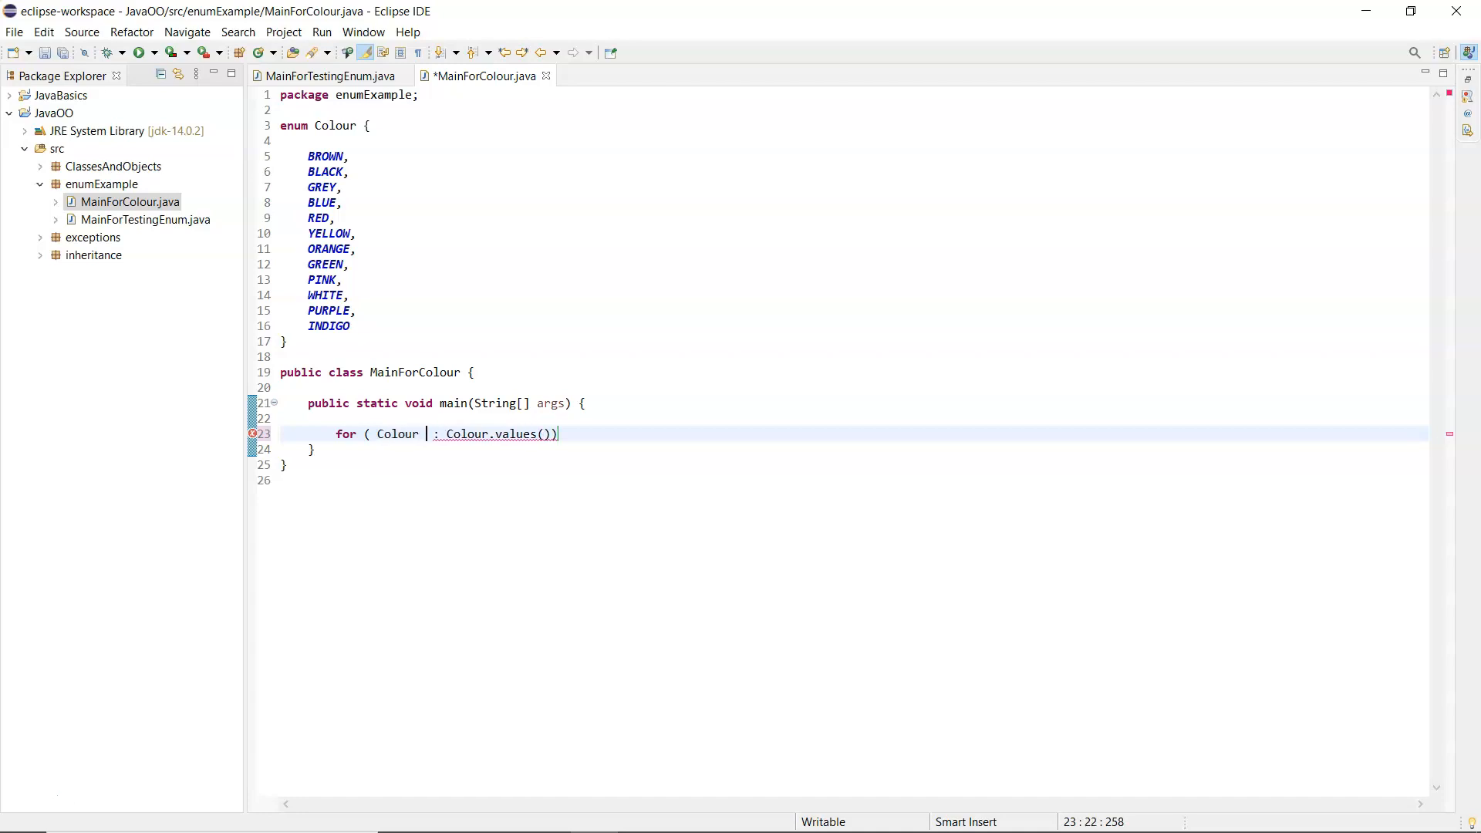
text(c)
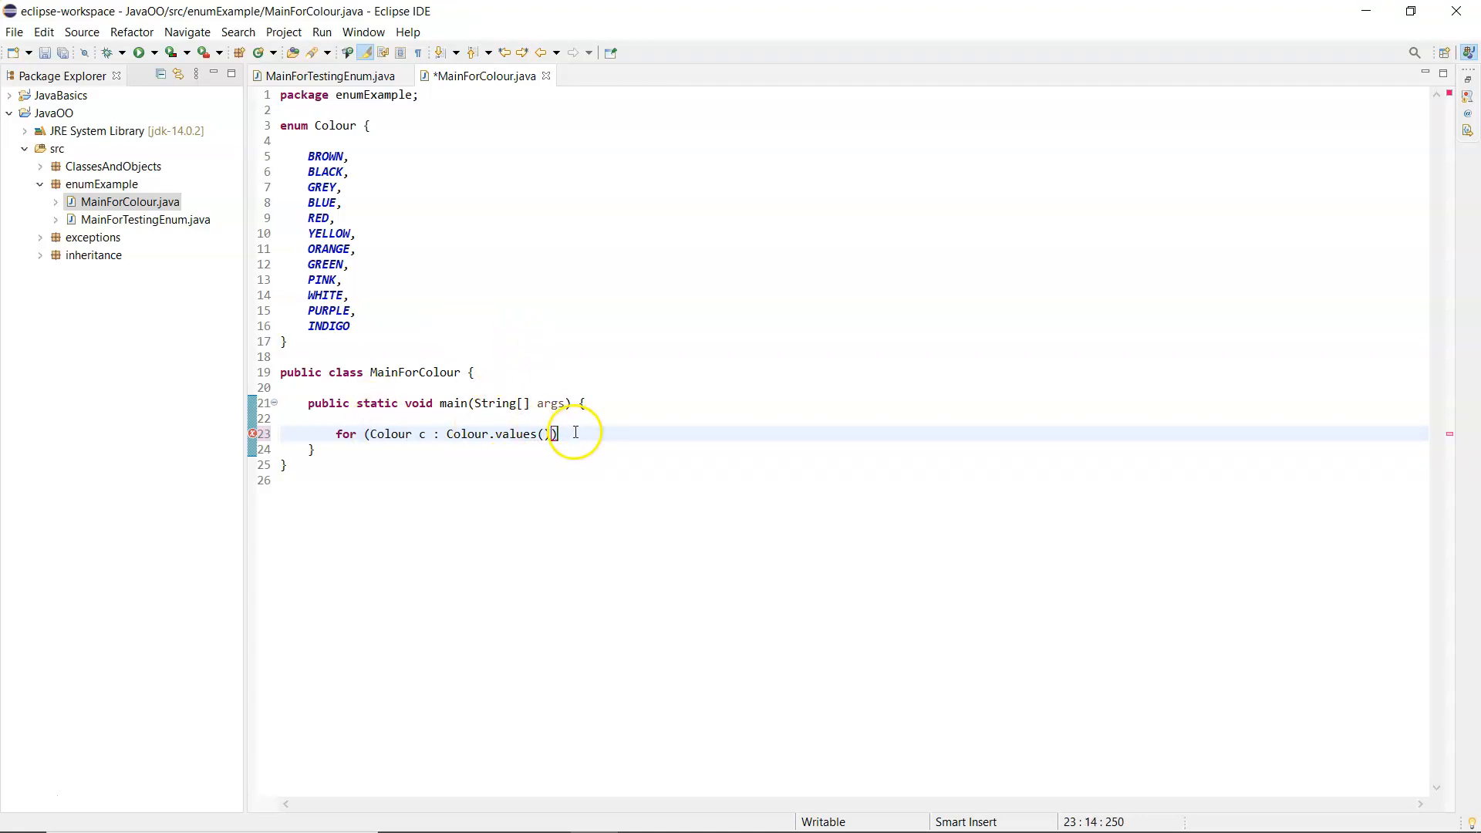
text()) {)
text(System.out.println(c);)
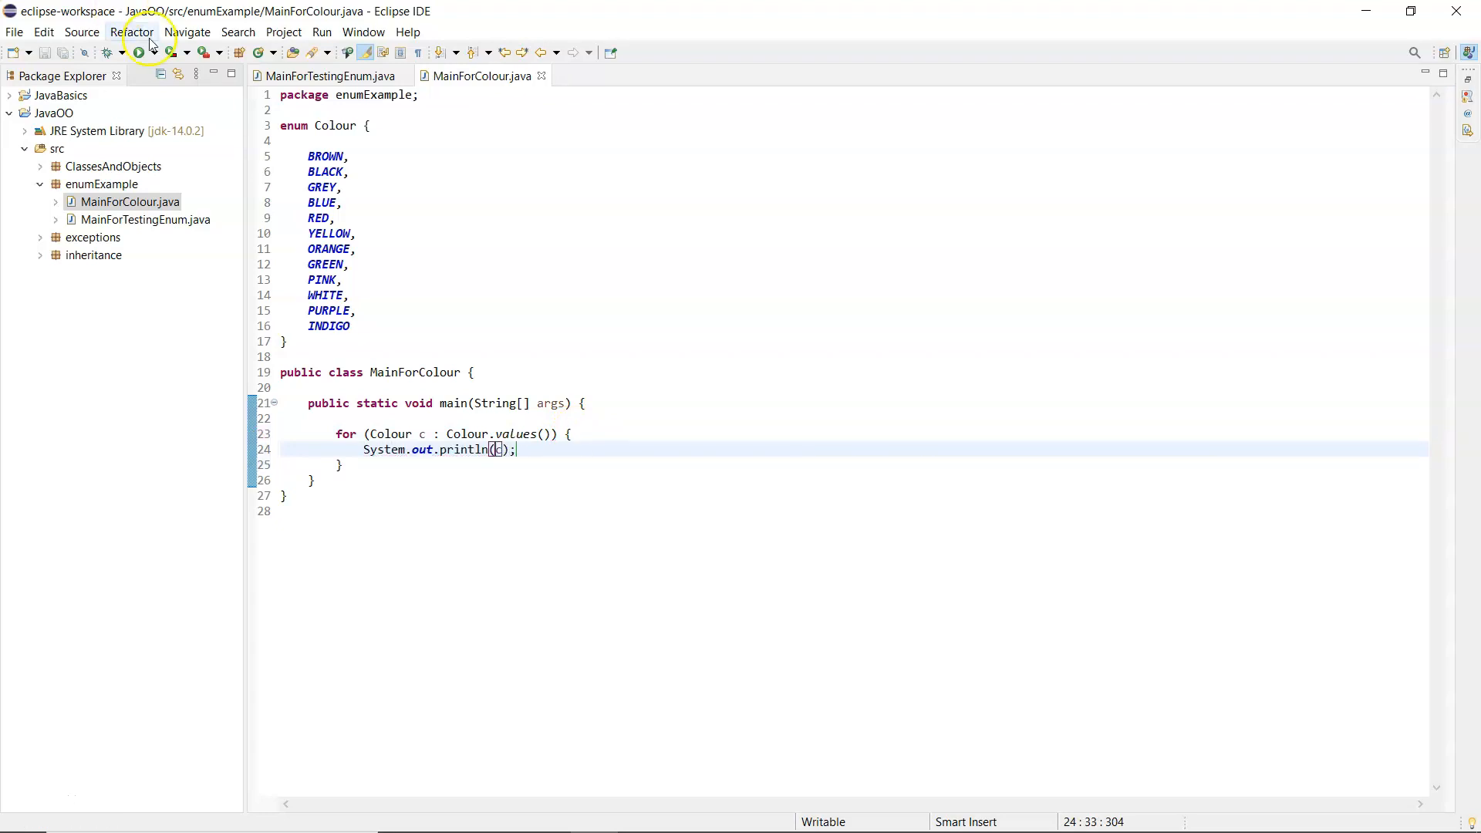
Run MainForColour to print BROWN through INDIGO in uppercase
click(136, 54)
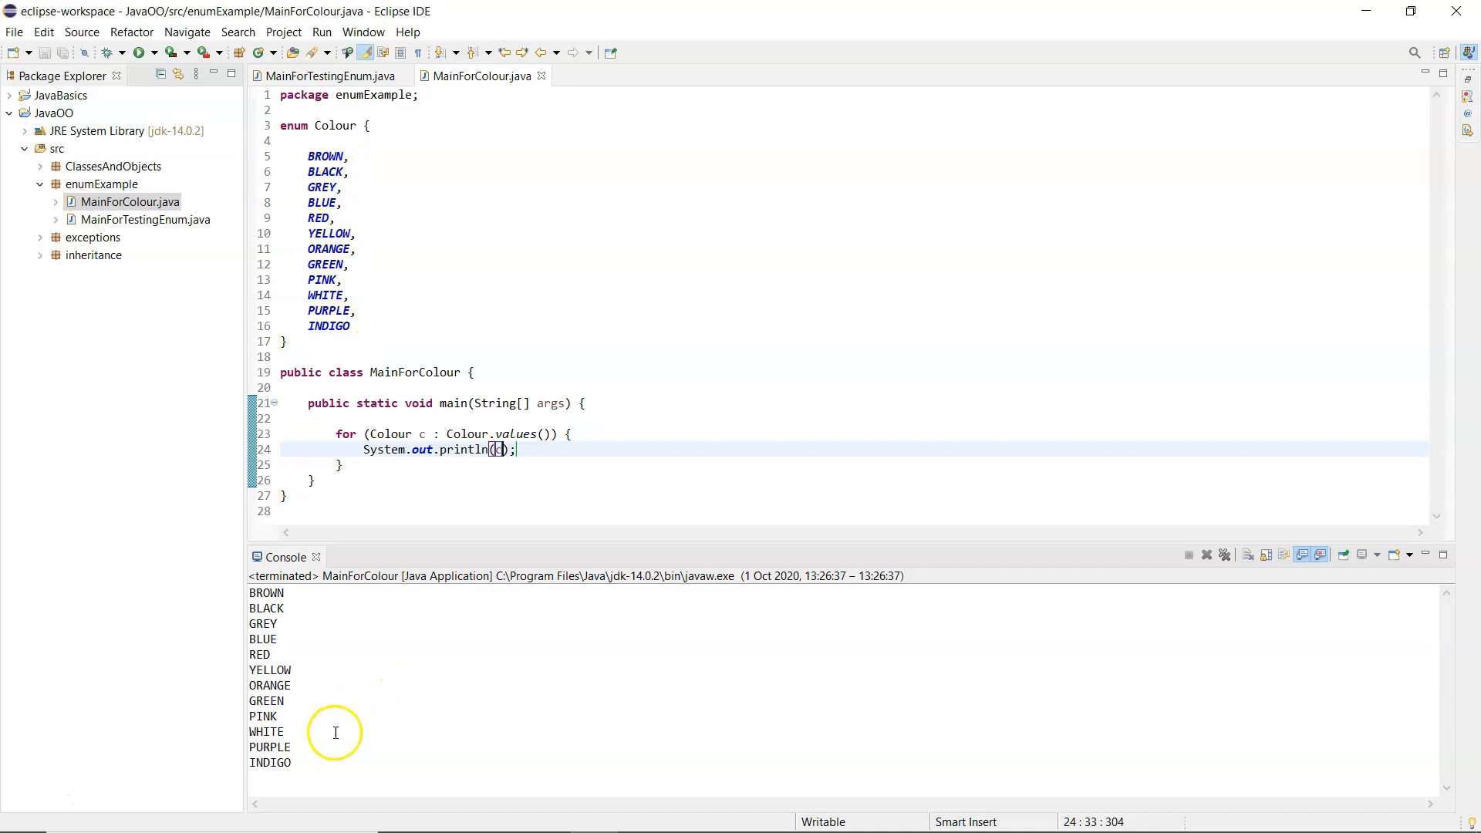
mouse_move(315, 762)
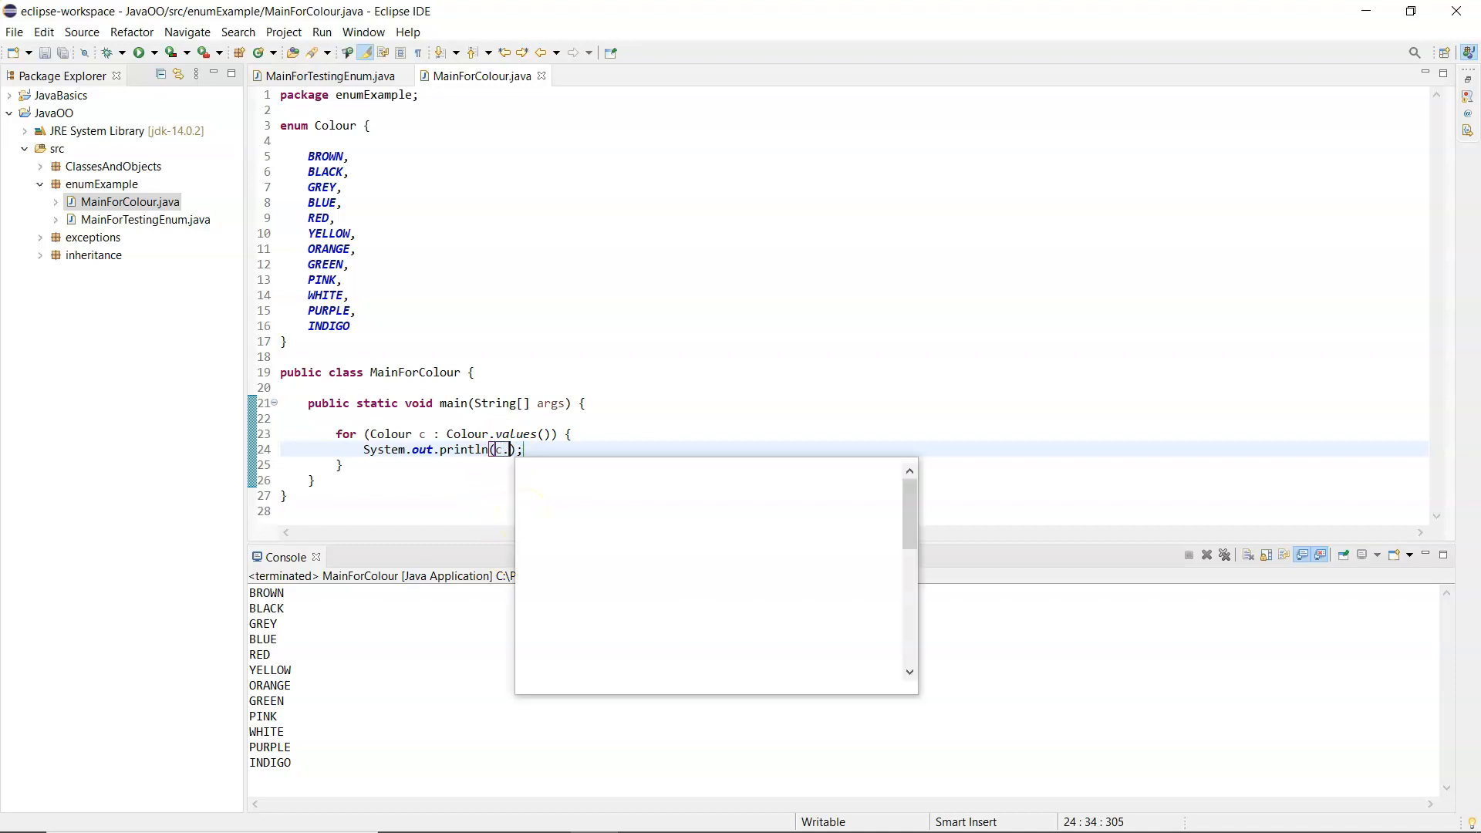
Print c.toString().toLowerCase() instead, save, and rerun to list brown through indigo in lowercase
text(.toString())
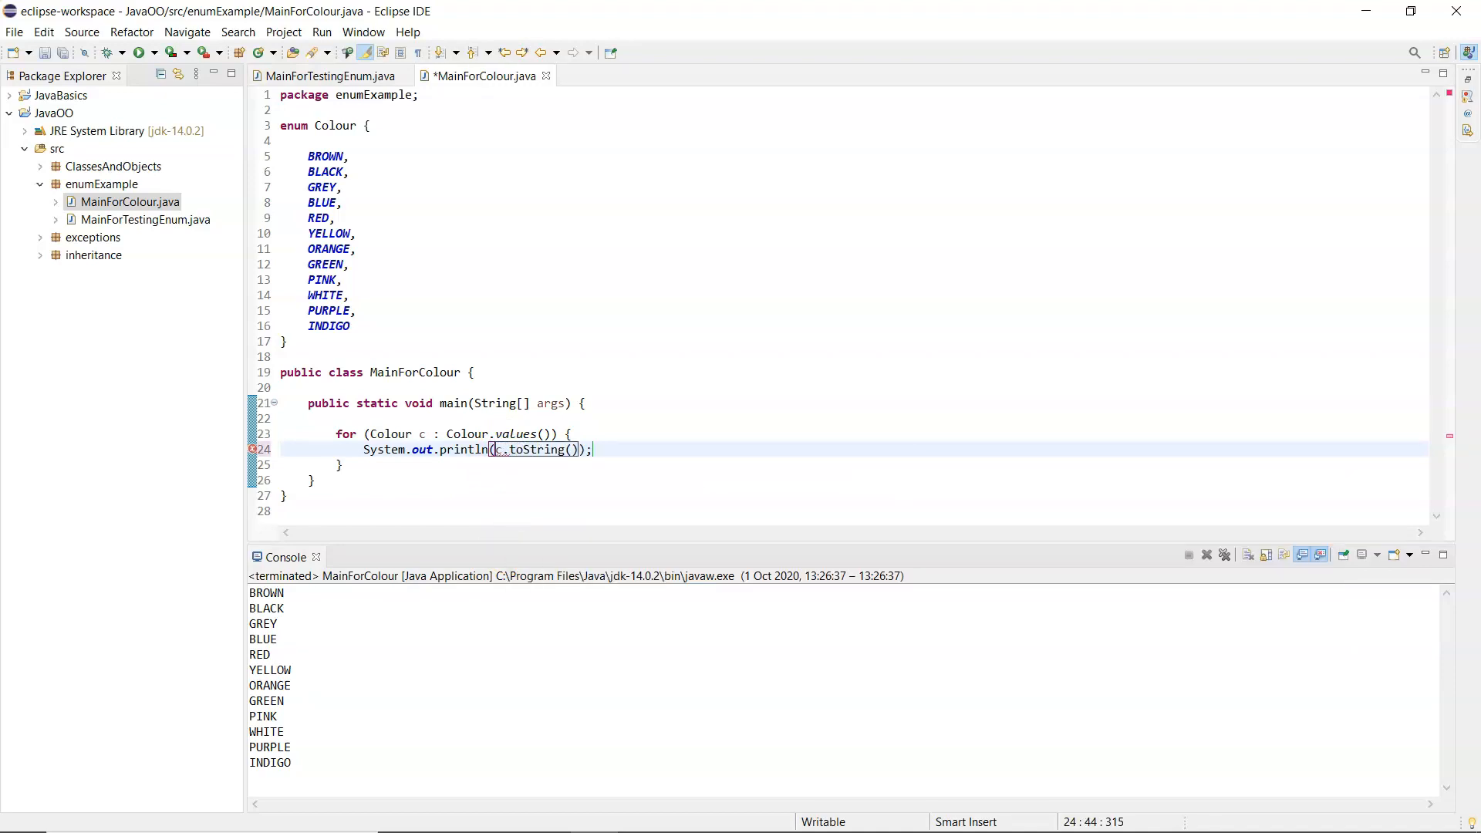
text(.toL)
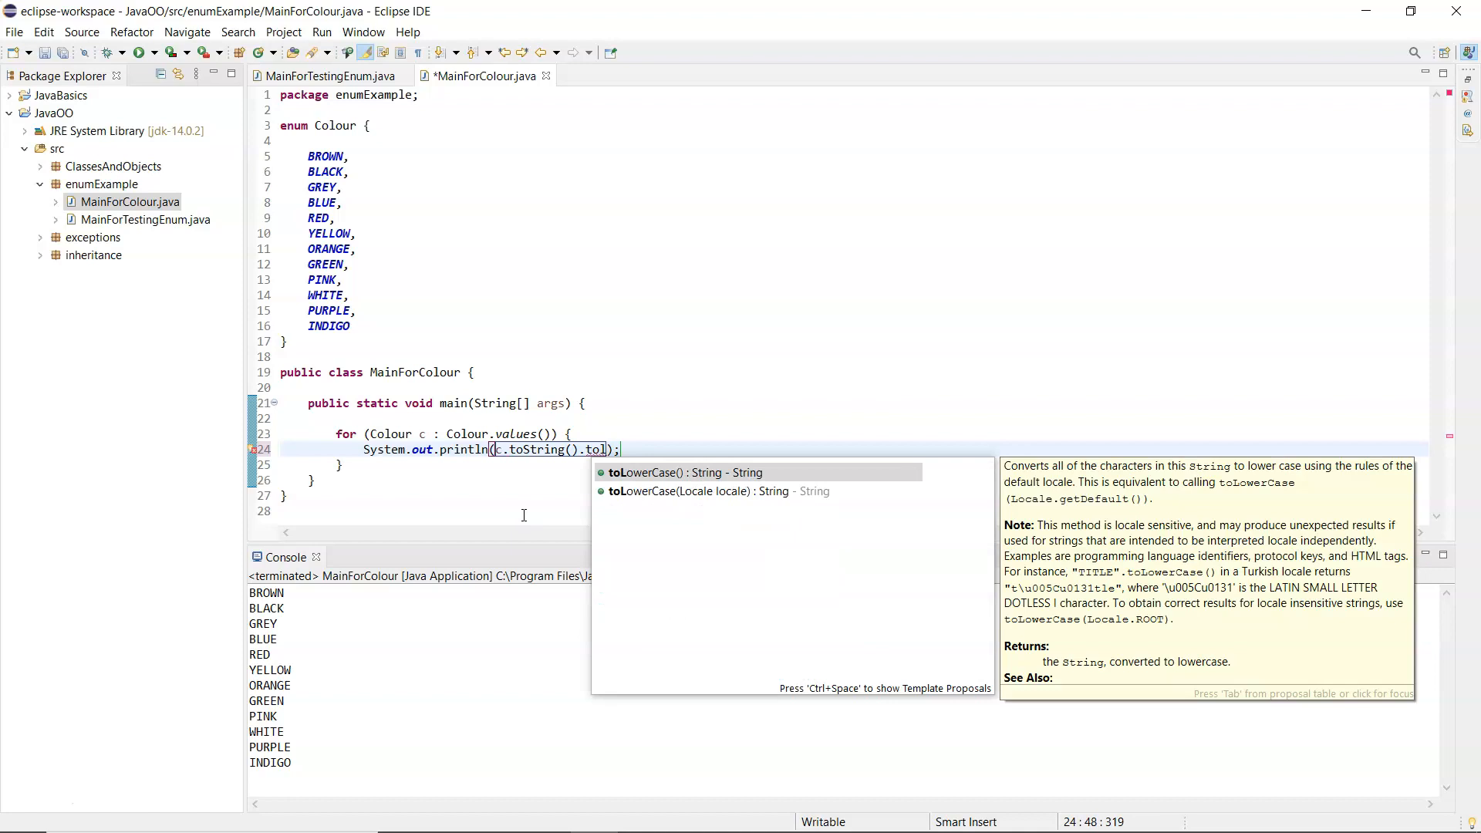
click(679, 474)
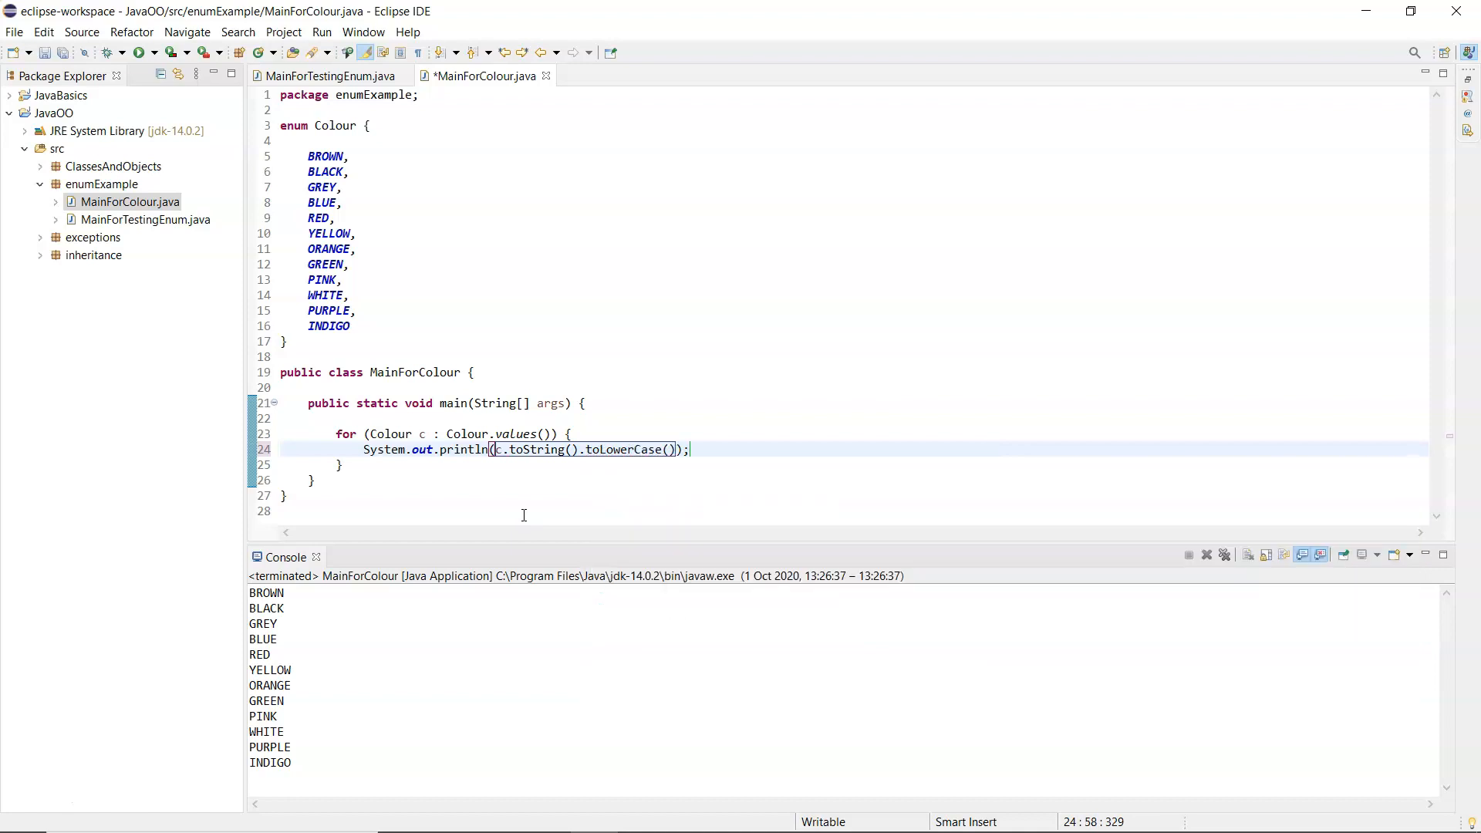
click(137, 54)
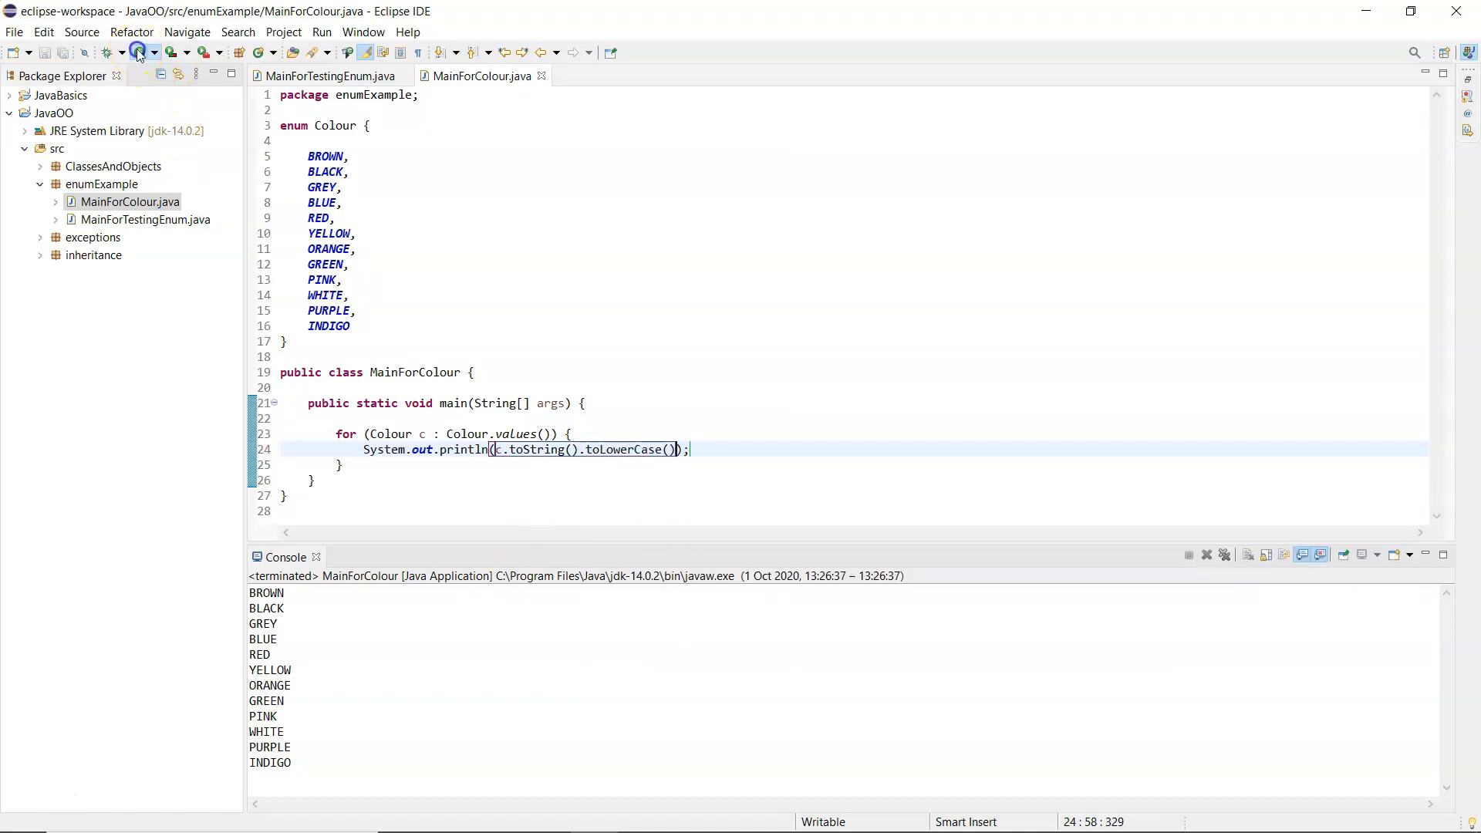
click(137, 52)
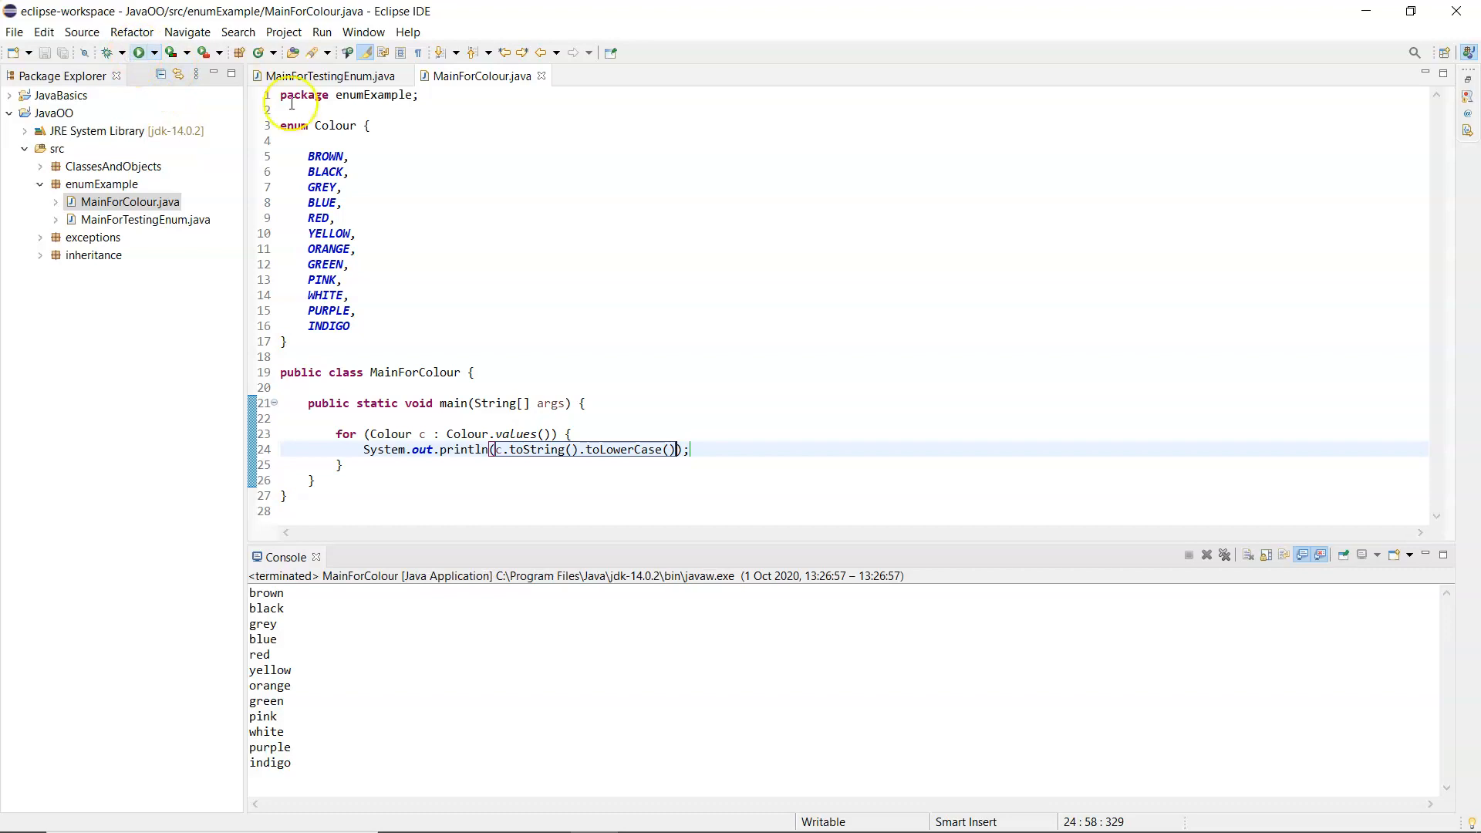